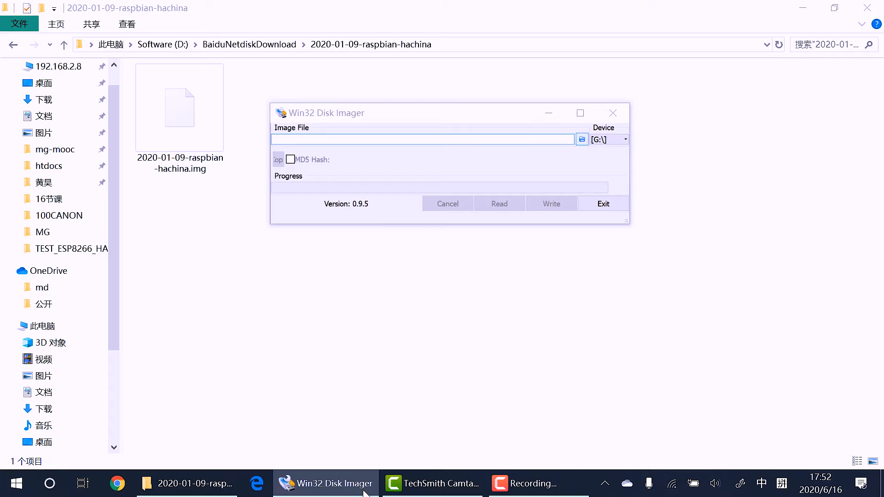
Load 2020-01-09-raspbian-hachina.img as the image file with G:\ as the target device.
left_click(582, 139)
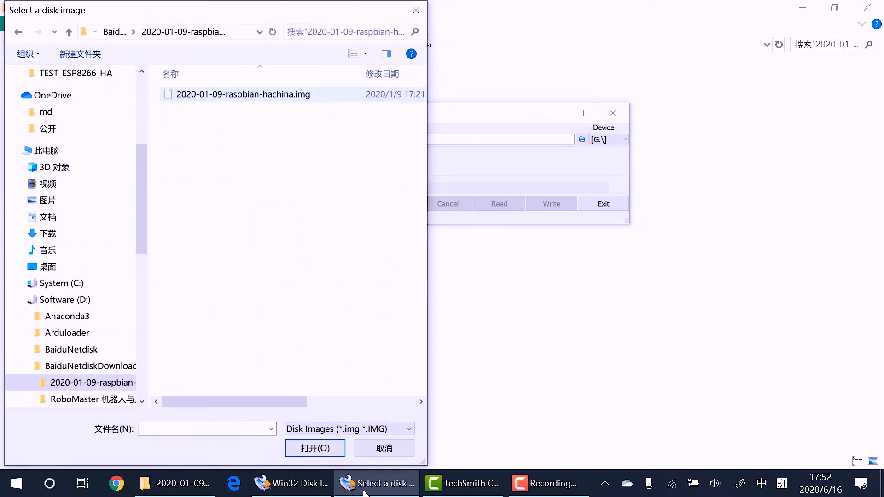
left_click(314, 448)
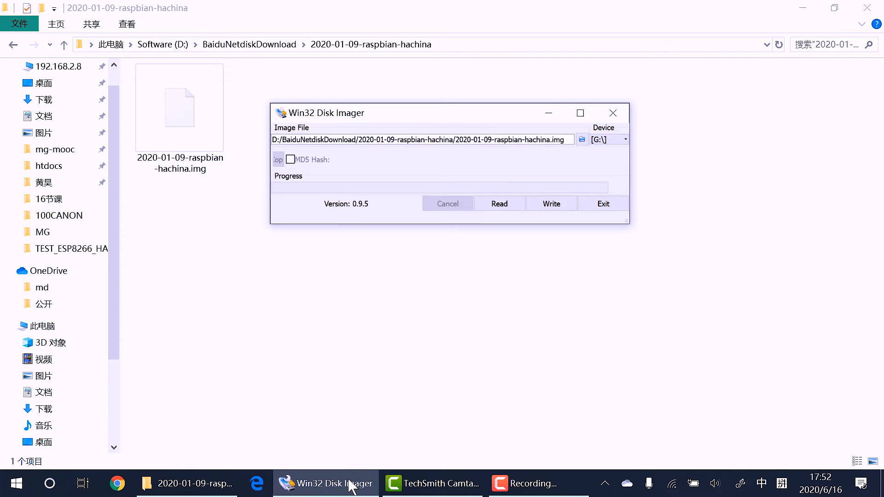
left_click(551, 203)
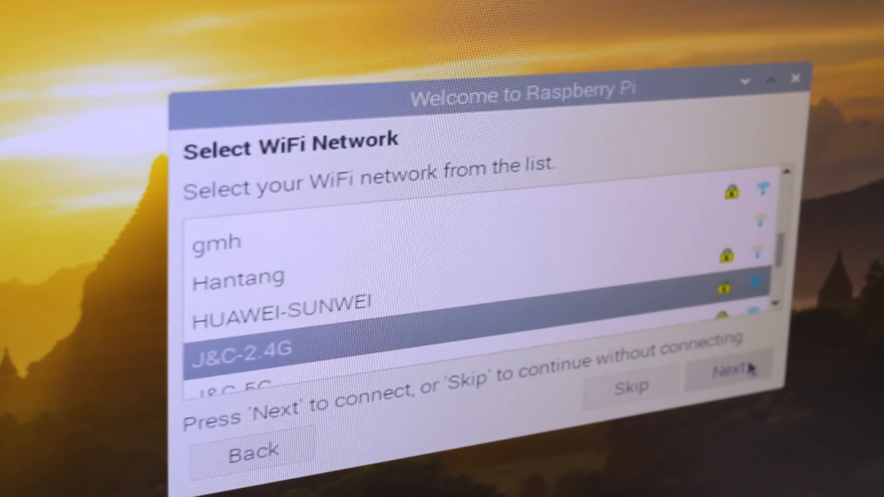
Connect the Pi to the J&C-2.4G WiFi network.
left_click(727, 370)
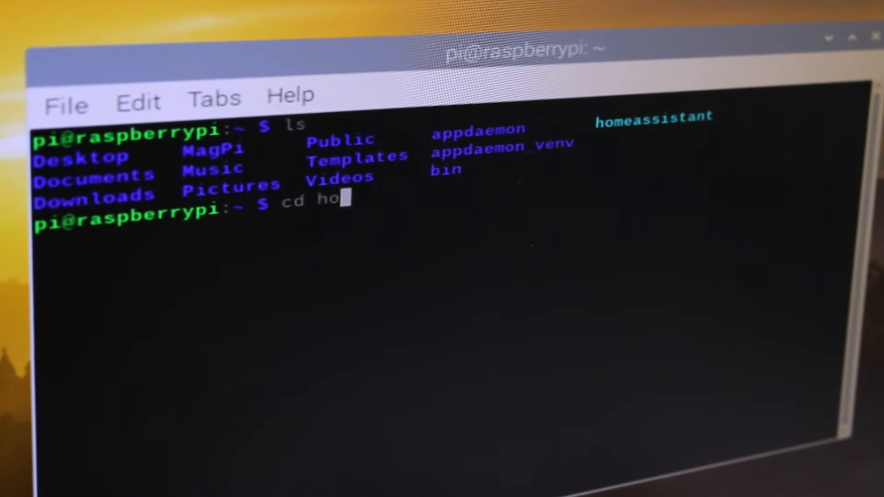
Move into the homeassistant folder and list its files, including configuration.yaml.
key("Return")
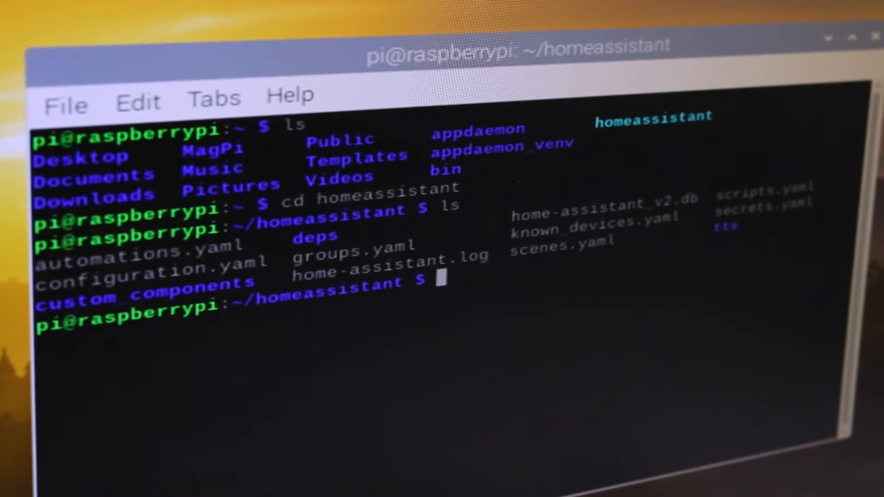
type("i")
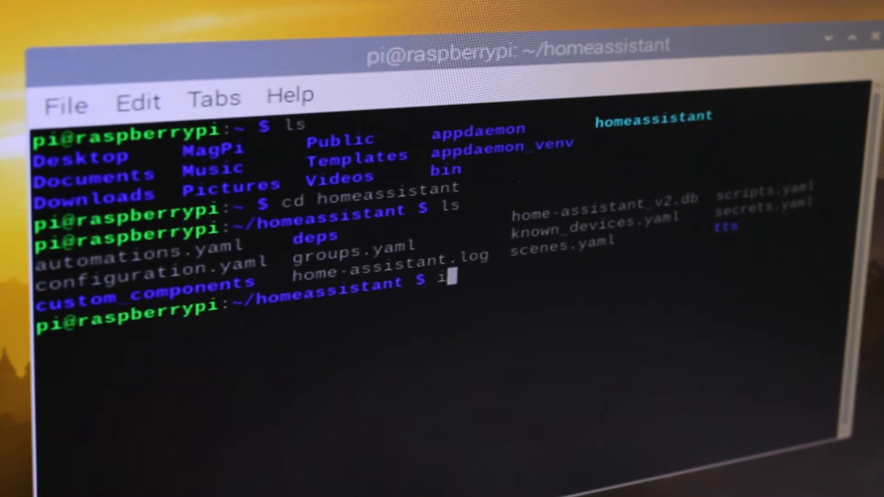
key("Return")
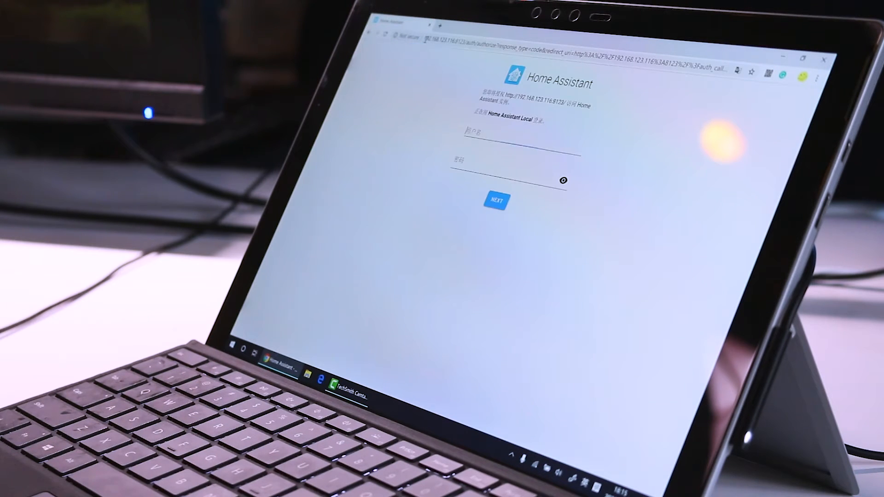
Sign in to Home Assistant as 'steamhead' and submit the credentials.
type("steamhead")
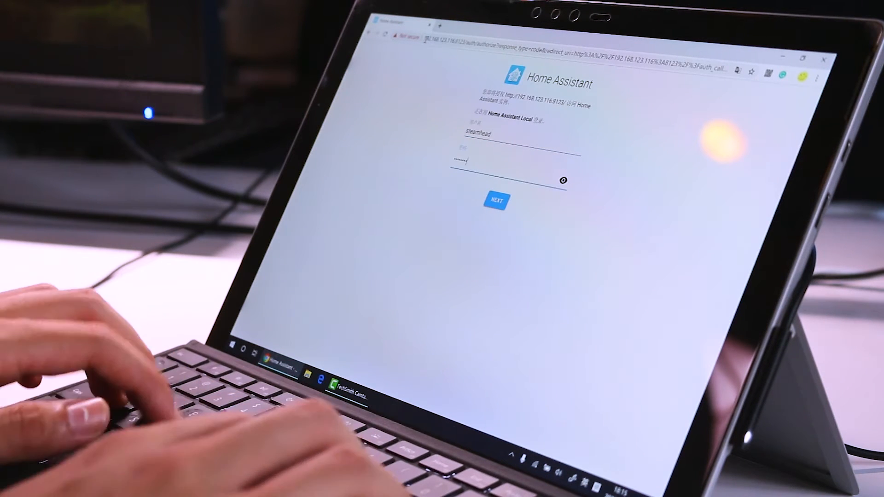
left_click(494, 201)
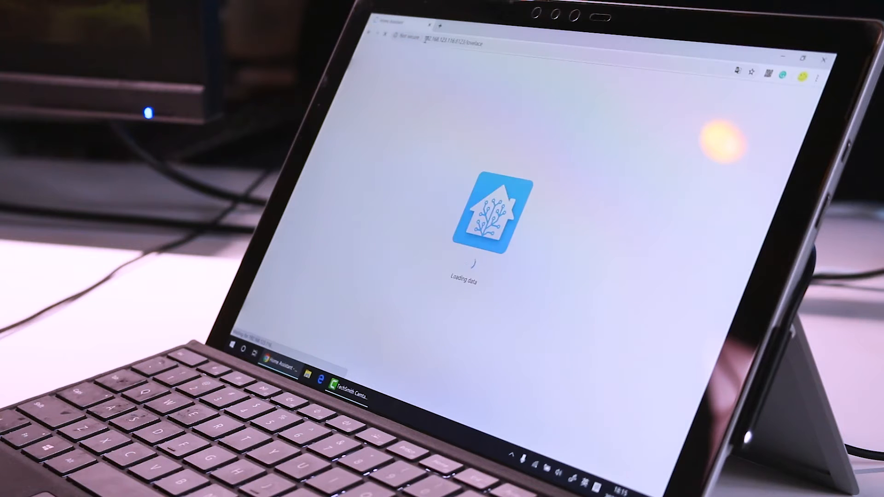